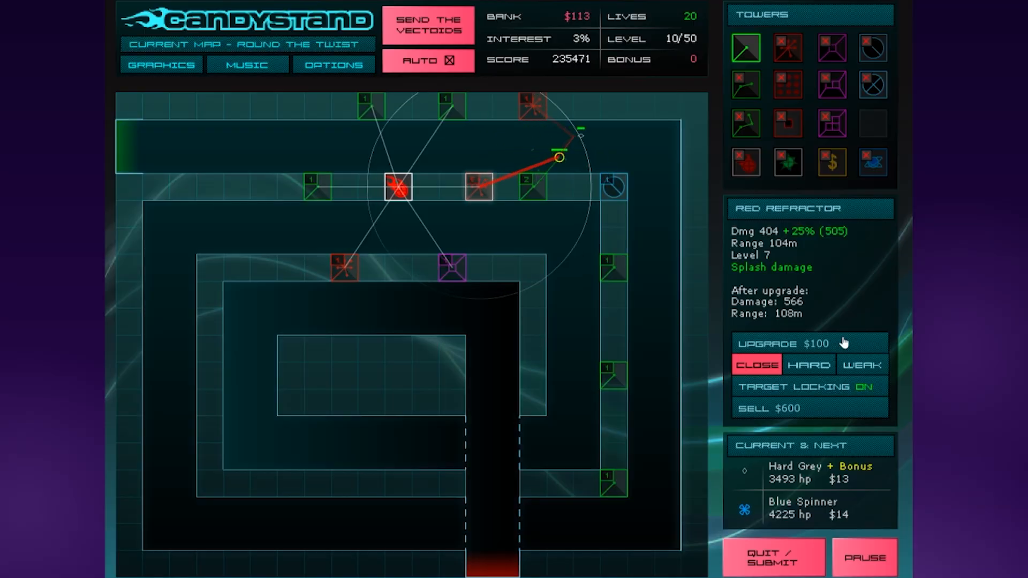
After a last tower upgrade in Vector TD, create a new 3D Unity project named '1 hour'
{"action": "left_click", "coordinate": [808, 342]}
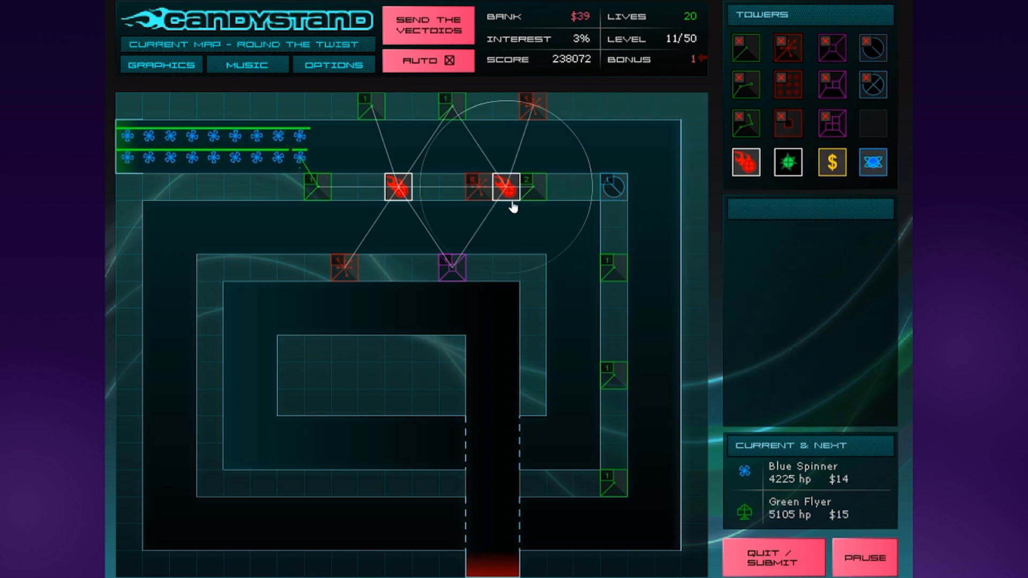
{"action": "left_click", "coordinate": [479, 188]}
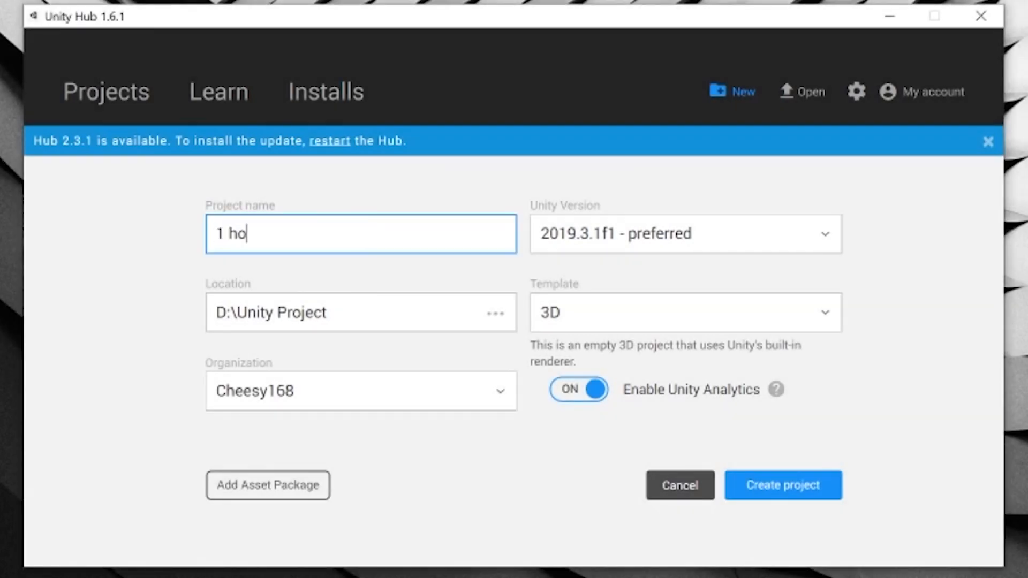
{"action": "type", "text": "ur"}
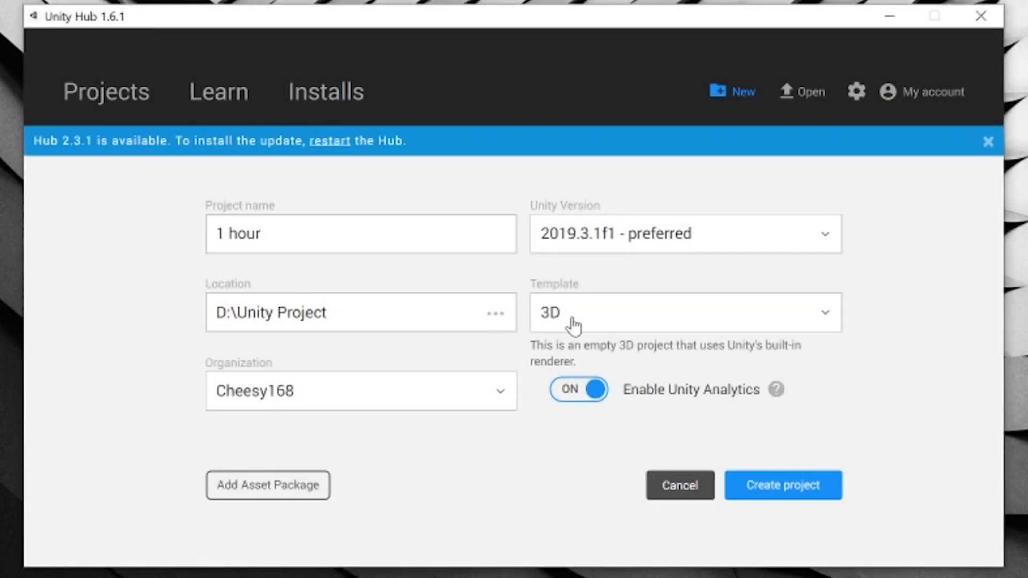
{"action": "left_click", "coordinate": [782, 485]}
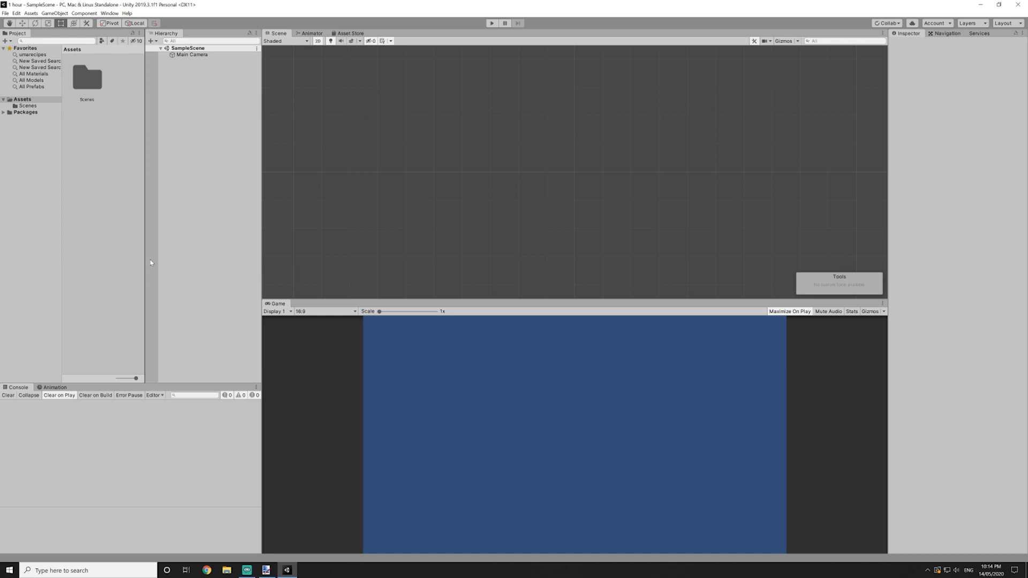
{"action": "mouse_move", "coordinate": [148, 74]}
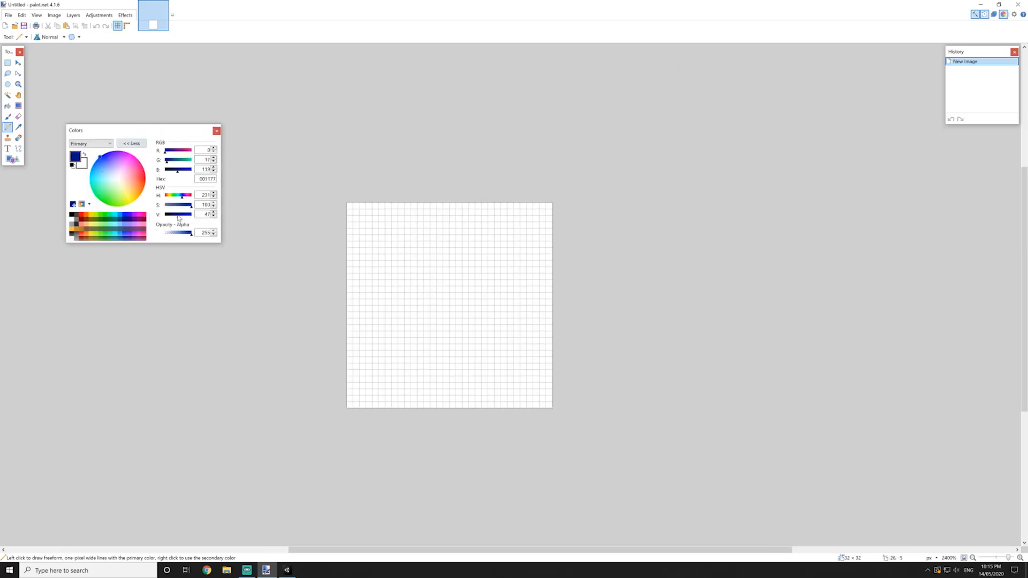
Fill the blank 32×32 canvas with solid dark blue using the Paint Bucket
{"action": "left_click", "coordinate": [449, 305]}
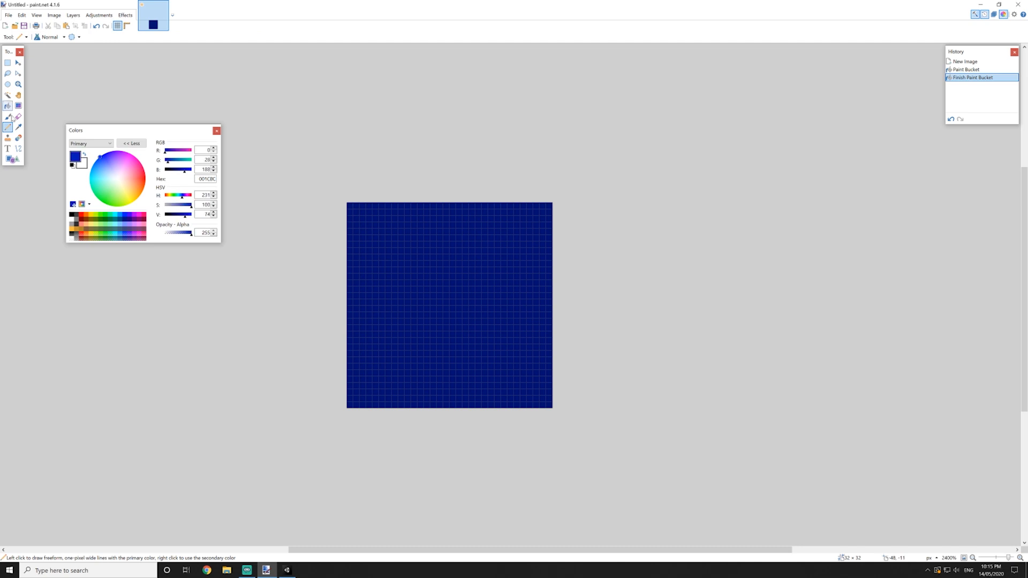
{"action": "left_click", "coordinate": [449, 305]}
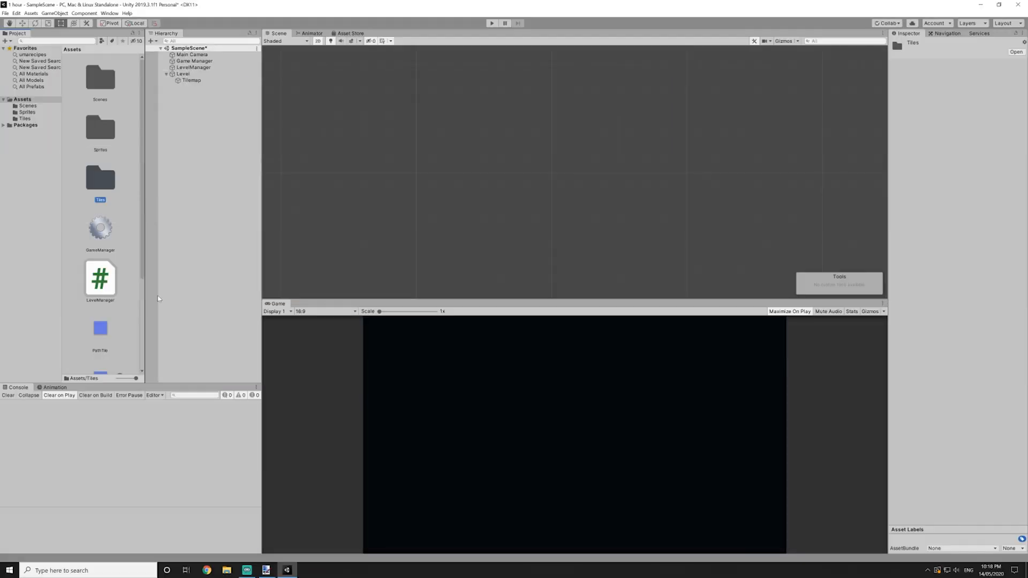
From the Tiles folder, paint light-blue path tiles onto the dark blue tilemap maze
{"action": "left_click", "coordinate": [100, 328]}
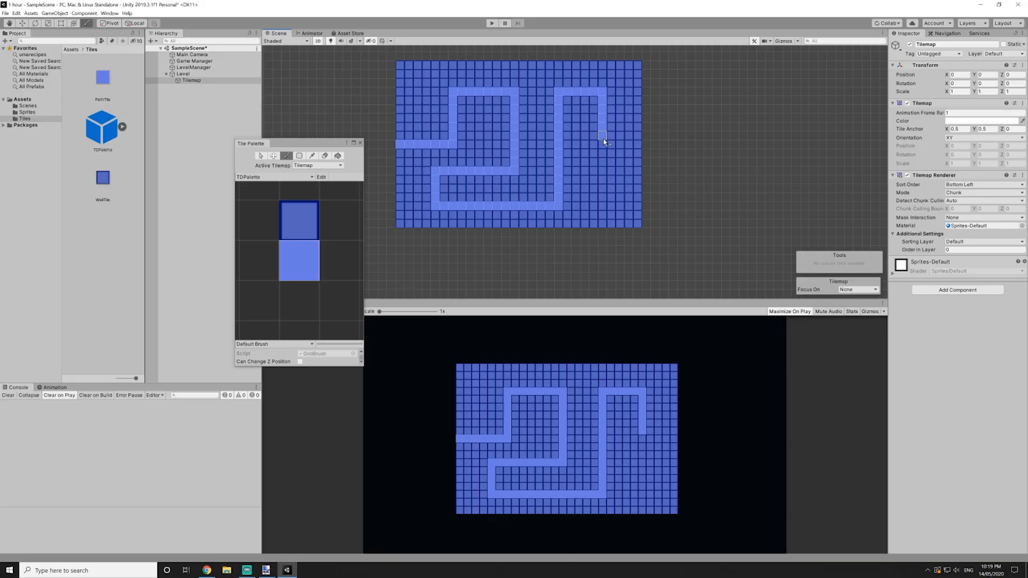
{"action": "left_click", "coordinate": [623, 152]}
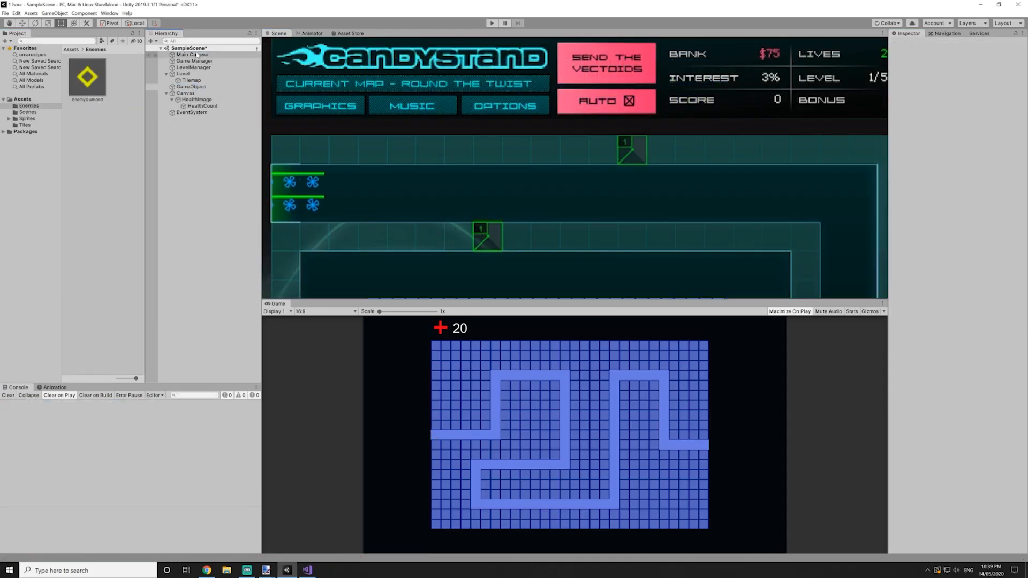
{"action": "left_click", "coordinate": [194, 60]}
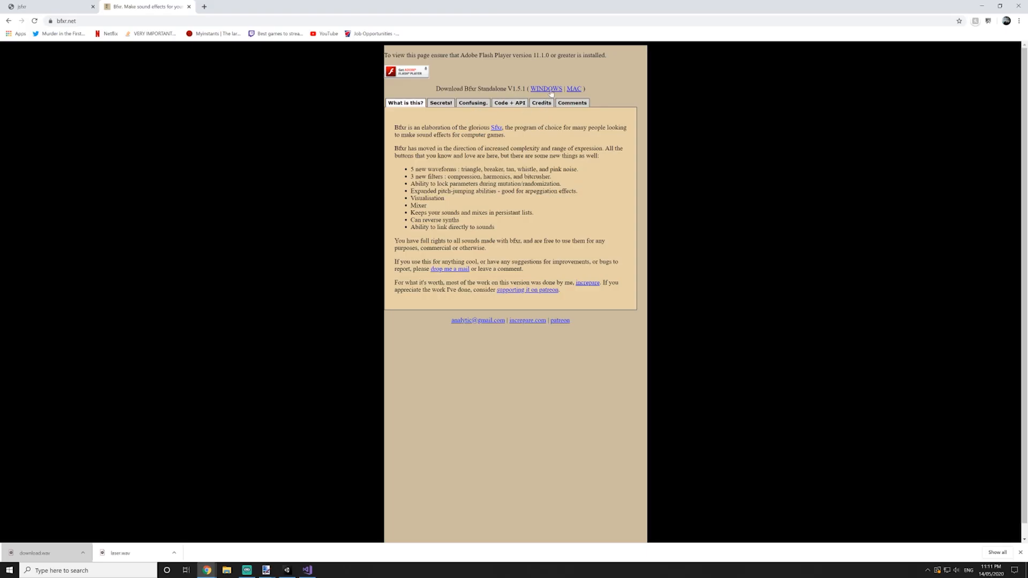
Start the Windows standalone Bfxr zip download from bfxr.net
{"action": "left_click", "coordinate": [545, 89]}
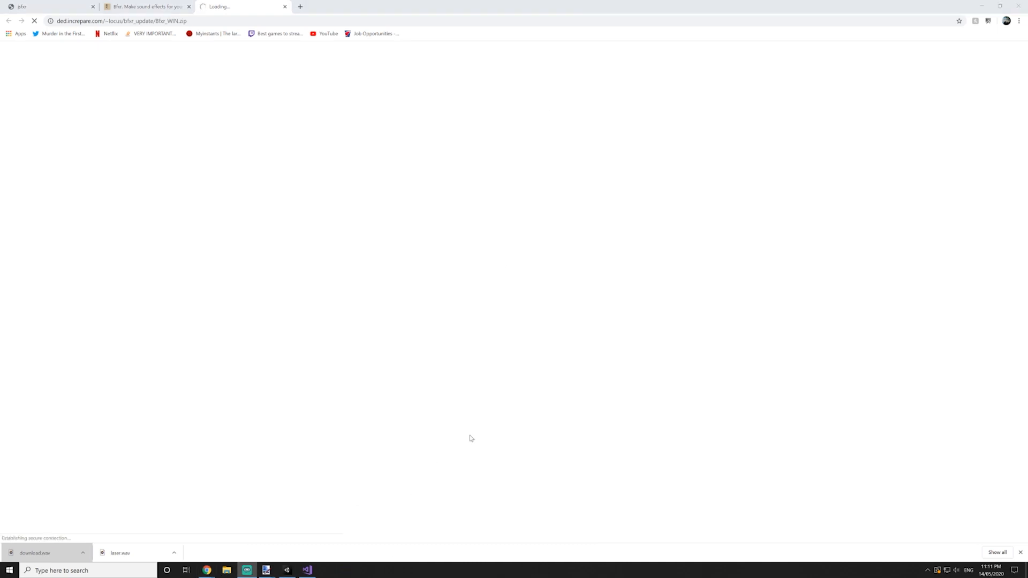